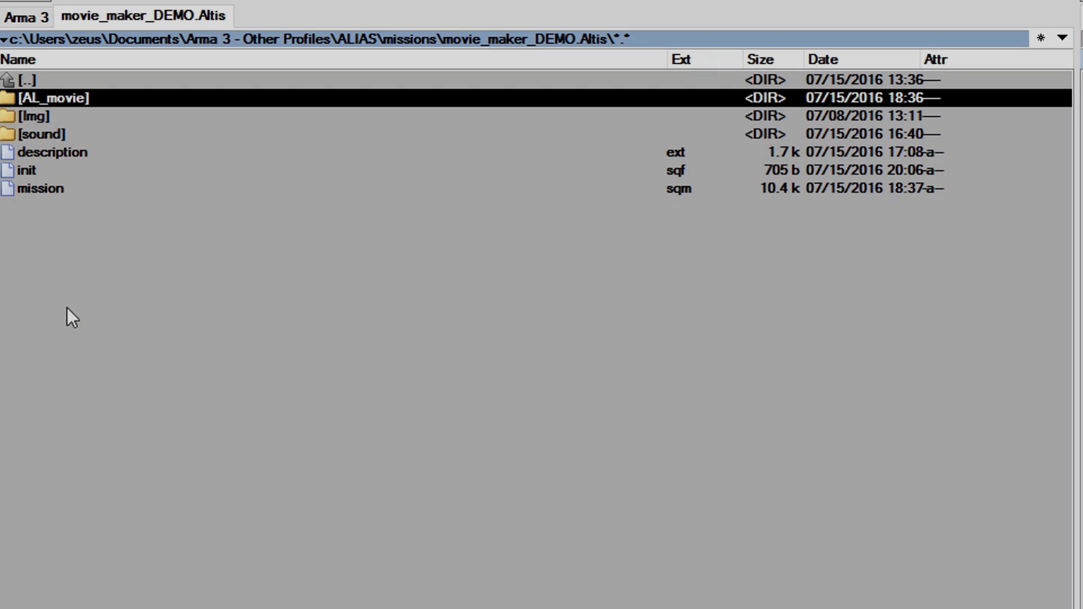
pyautogui.moveTo(102, 103)
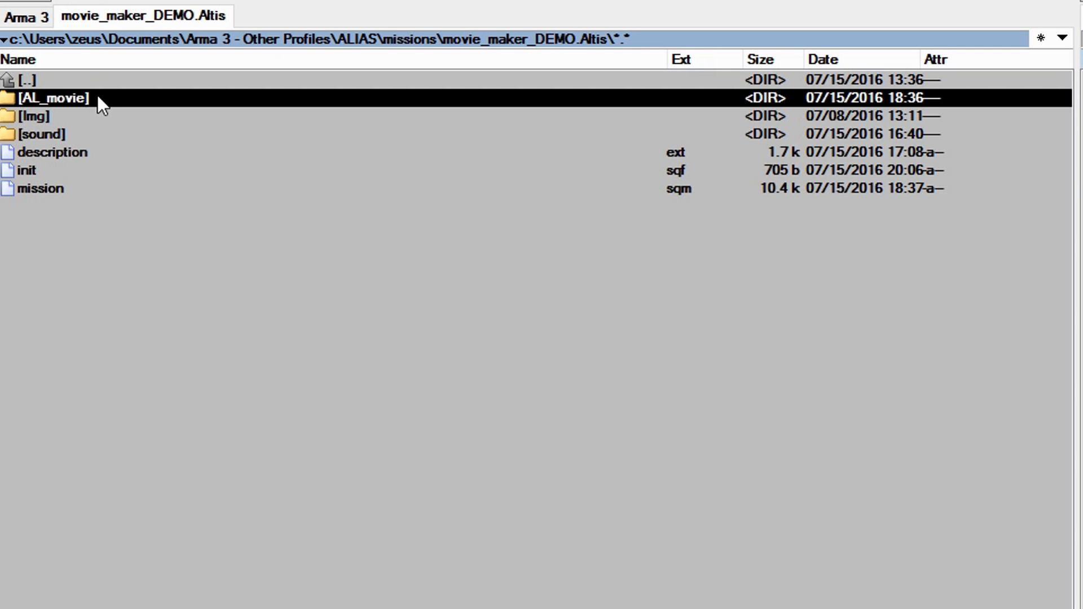
# - Enter the AL_movie folder and open cut_scene_1.sqf in Notepad++
pyautogui.doubleClick(52, 98)
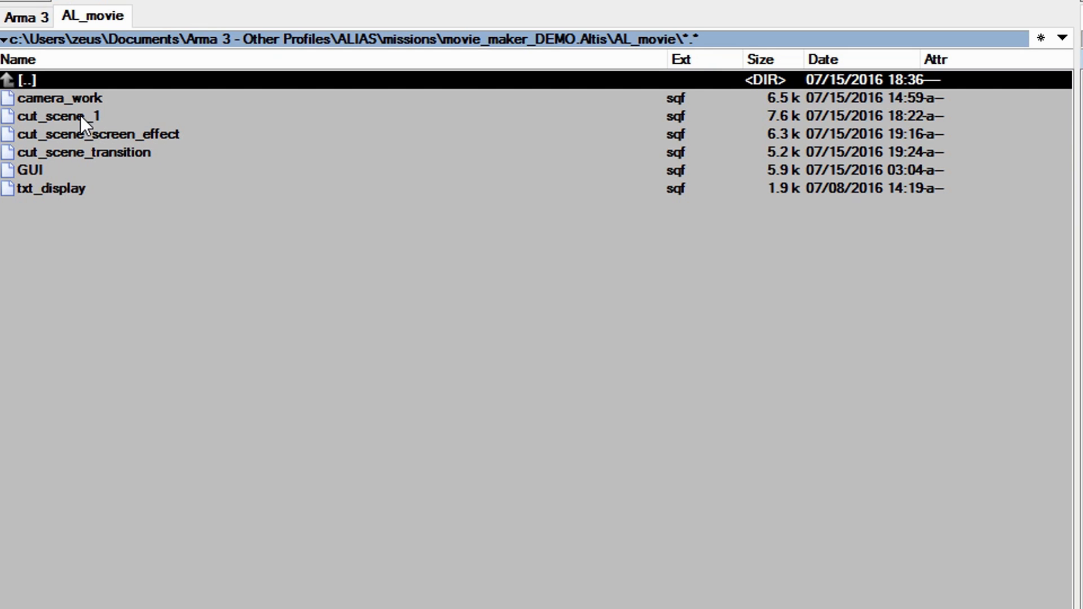
pyautogui.click(59, 115)
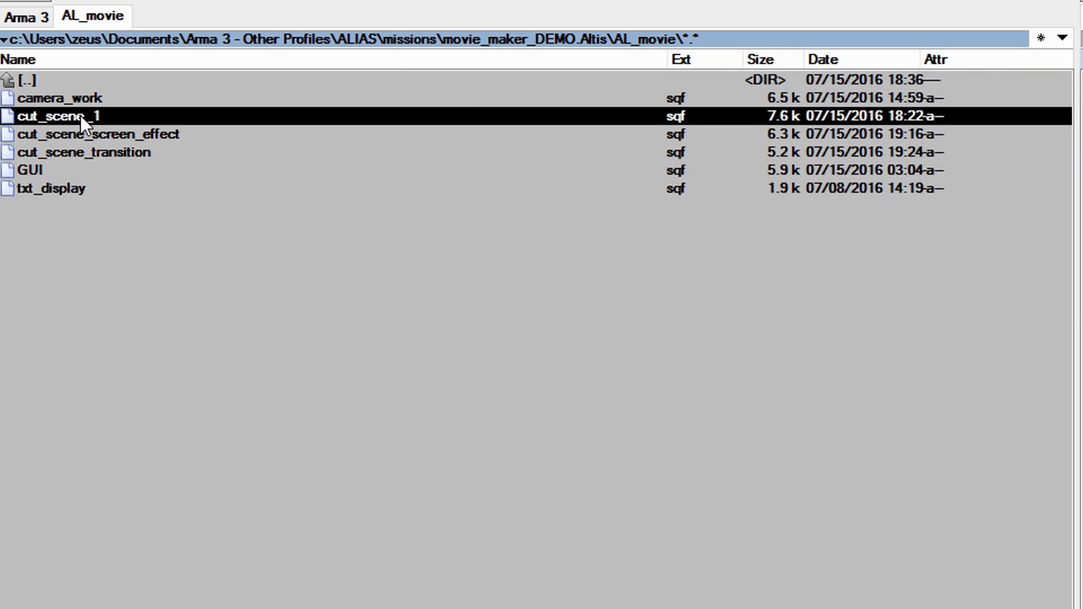
pyautogui.doubleClick(62, 115)
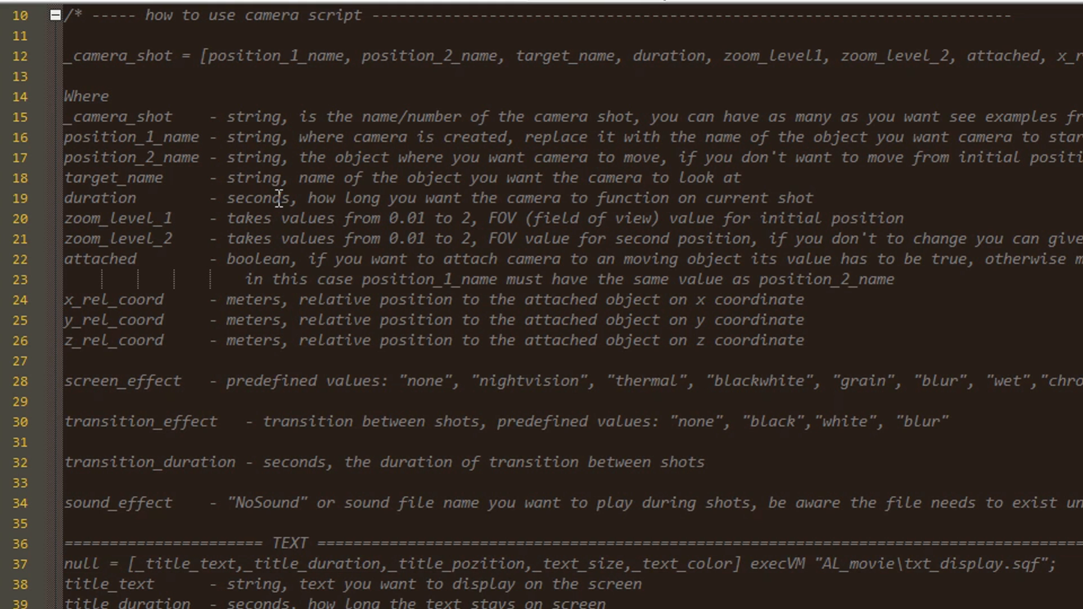
pyautogui.scroll(-3)
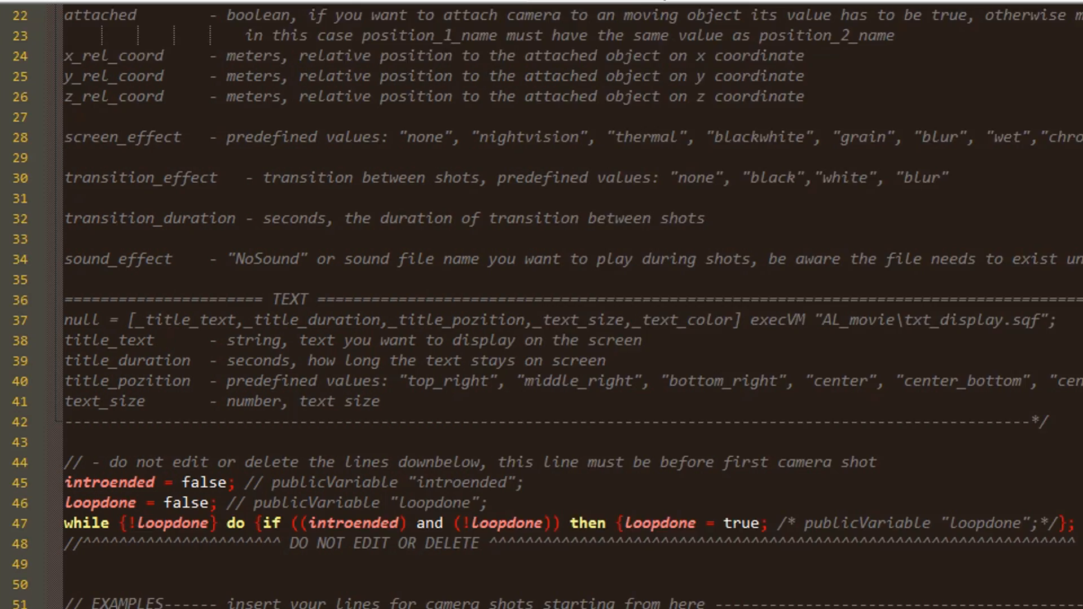
pyautogui.scroll(-3)
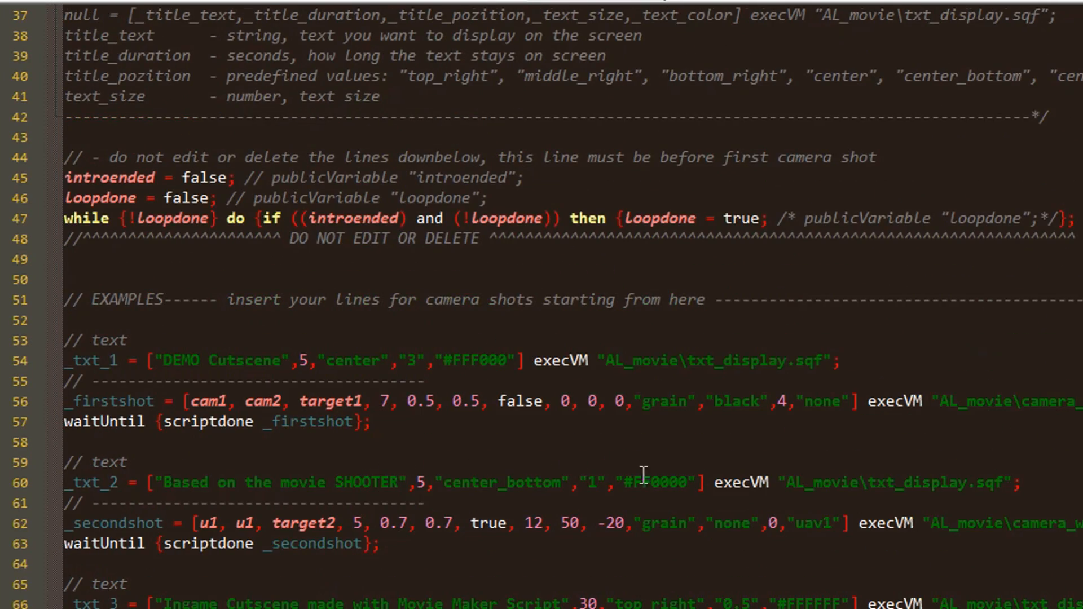
pyautogui.scroll(3)
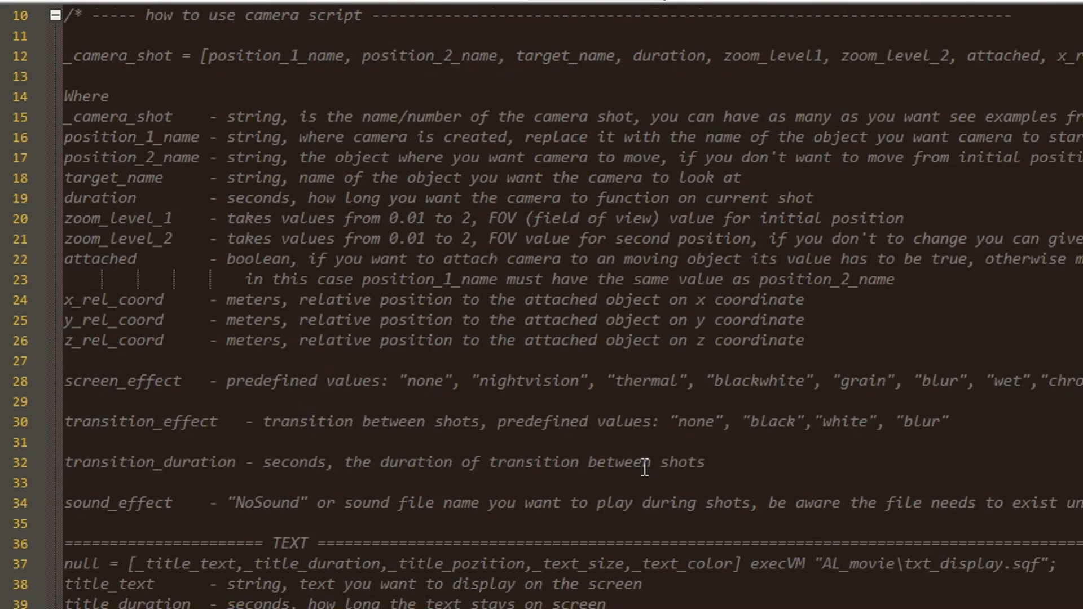
pyautogui.scroll(-3)
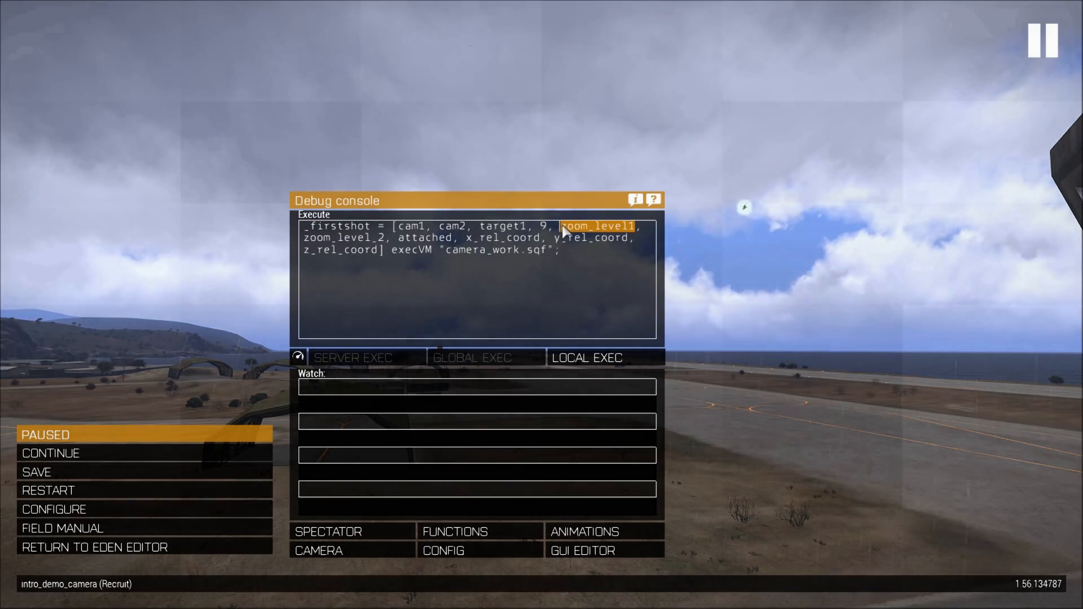
# - Type zoom values 0.3 over the zoom_level1 placeholder in the first shot line
pyautogui.write('0.3, 0.')
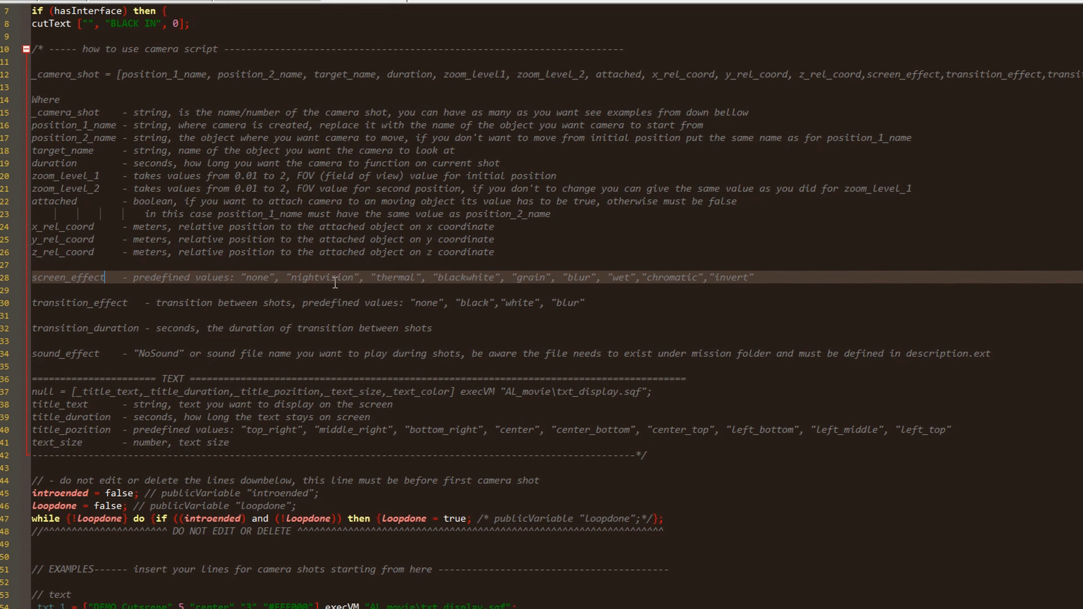
pyautogui.moveTo(328, 280)
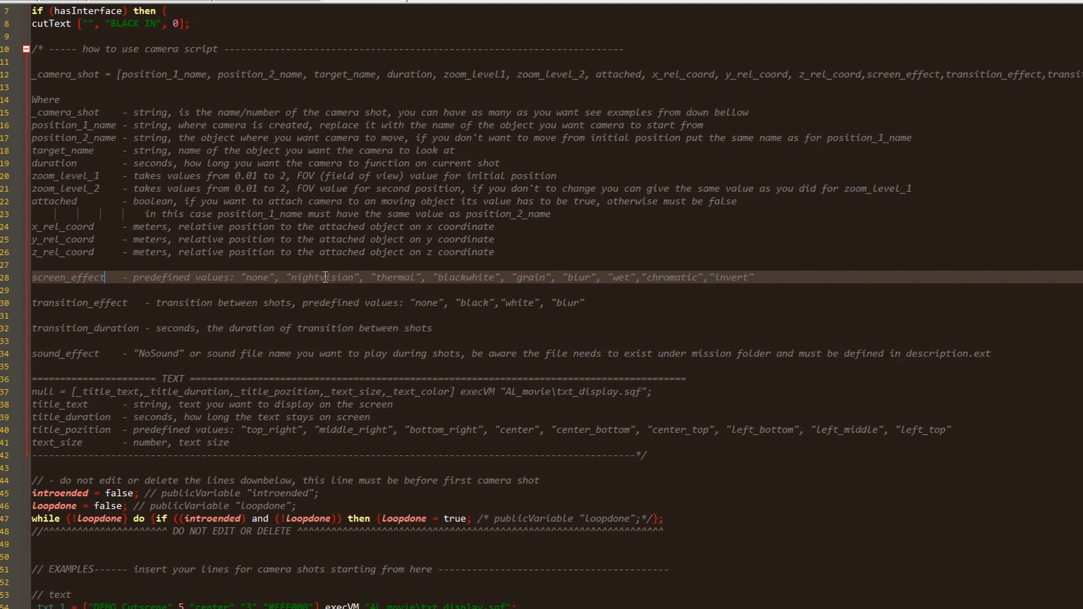
pyautogui.moveTo(394, 275)
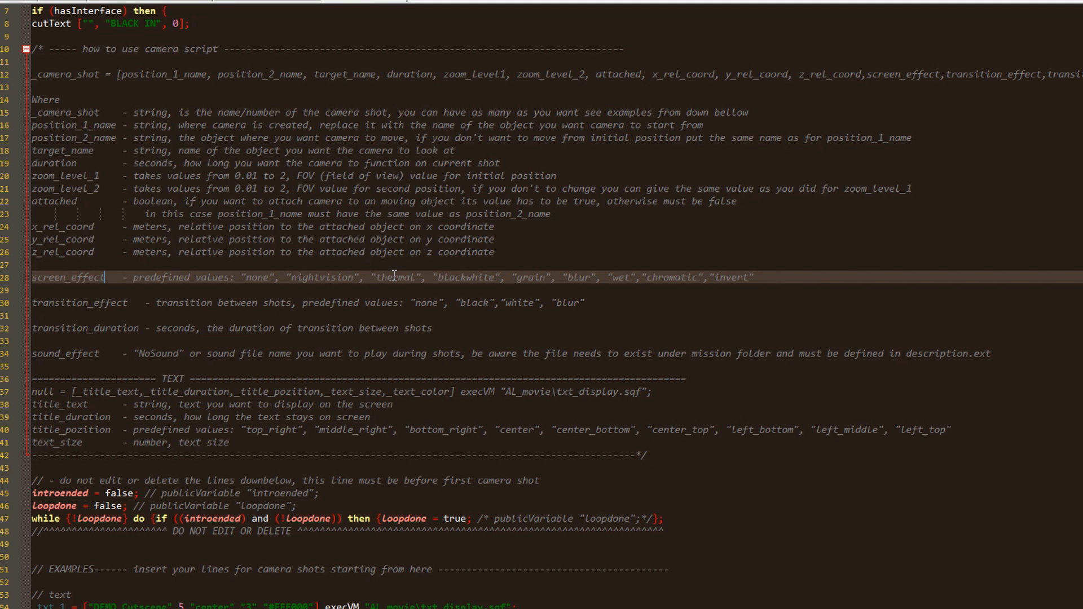
pyautogui.moveTo(437, 273)
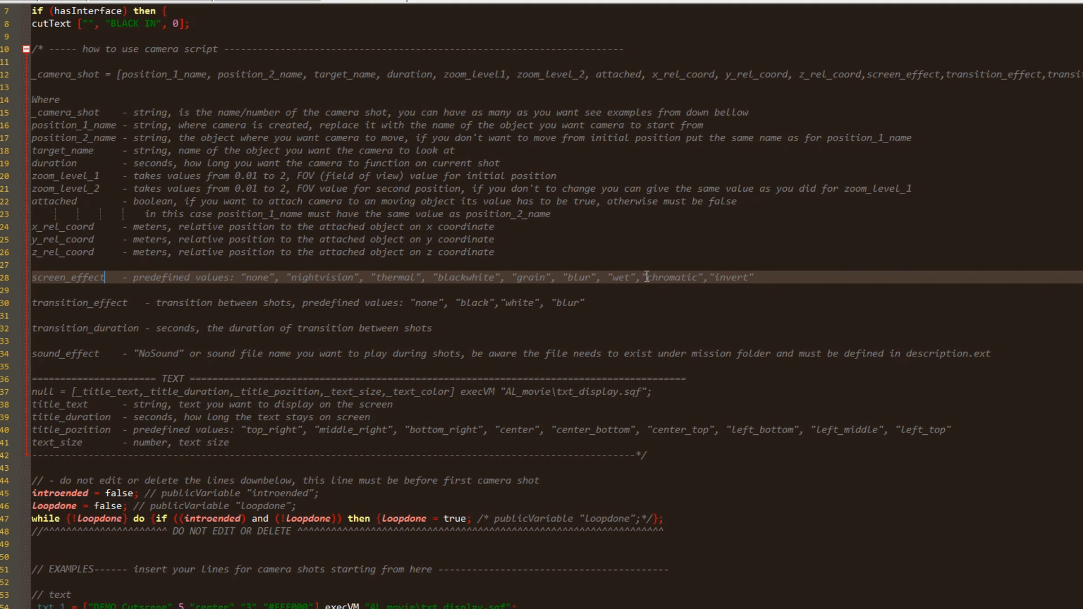
pyautogui.moveTo(760, 272)
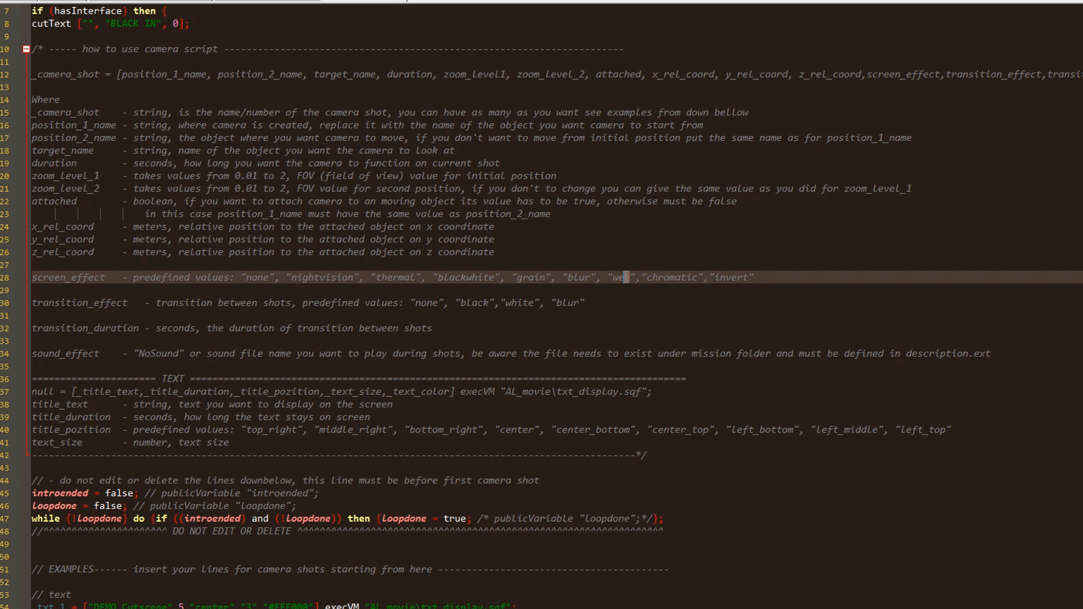
pyautogui.scroll(-3)
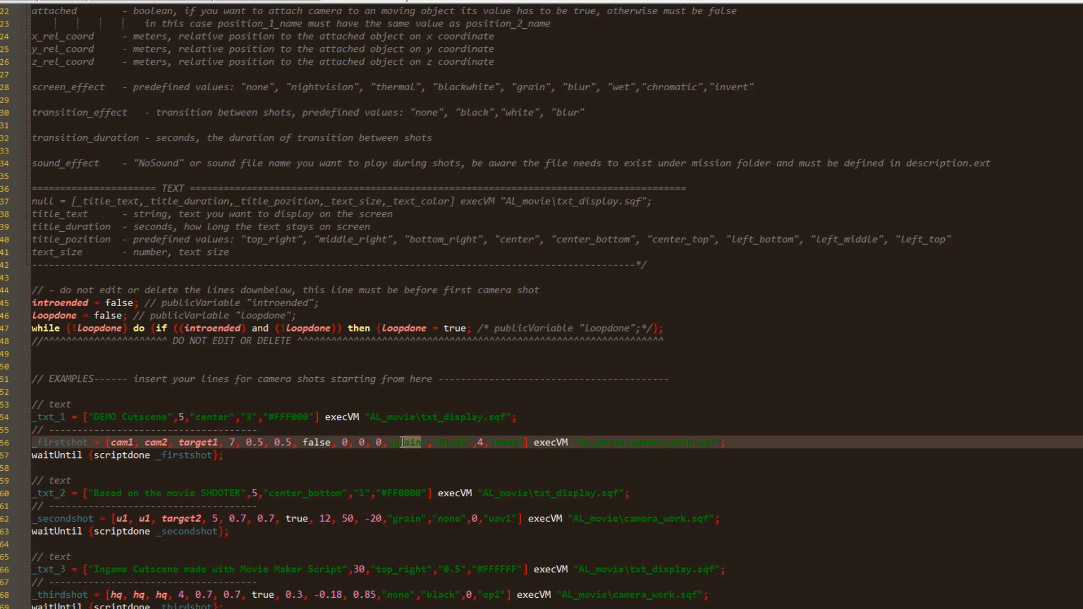
pyautogui.doubleClick(407, 443)
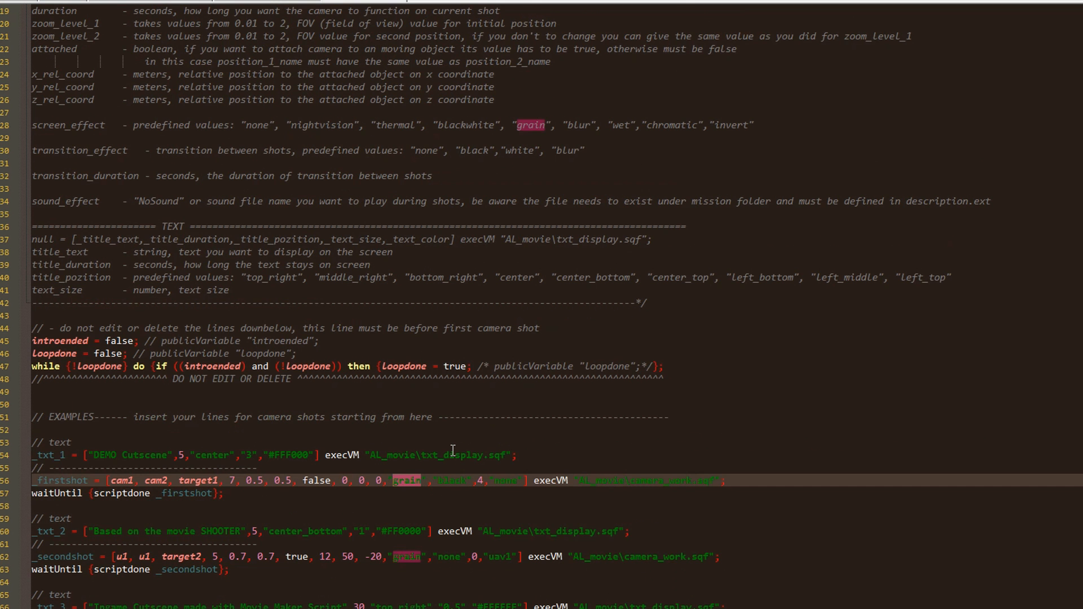
pyautogui.scroll(-3)
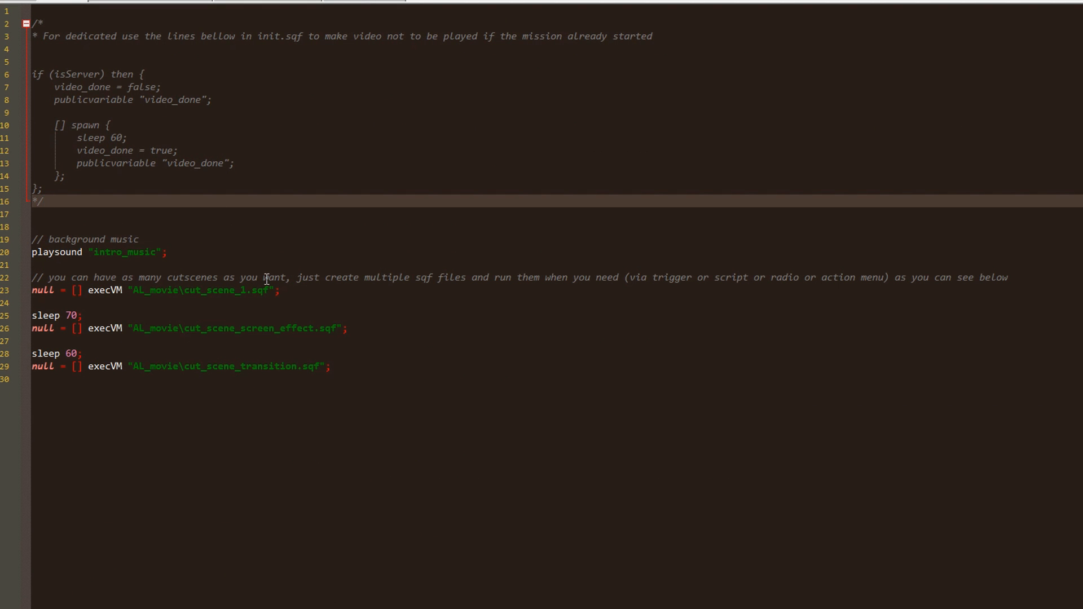
pyautogui.click(152, 329)
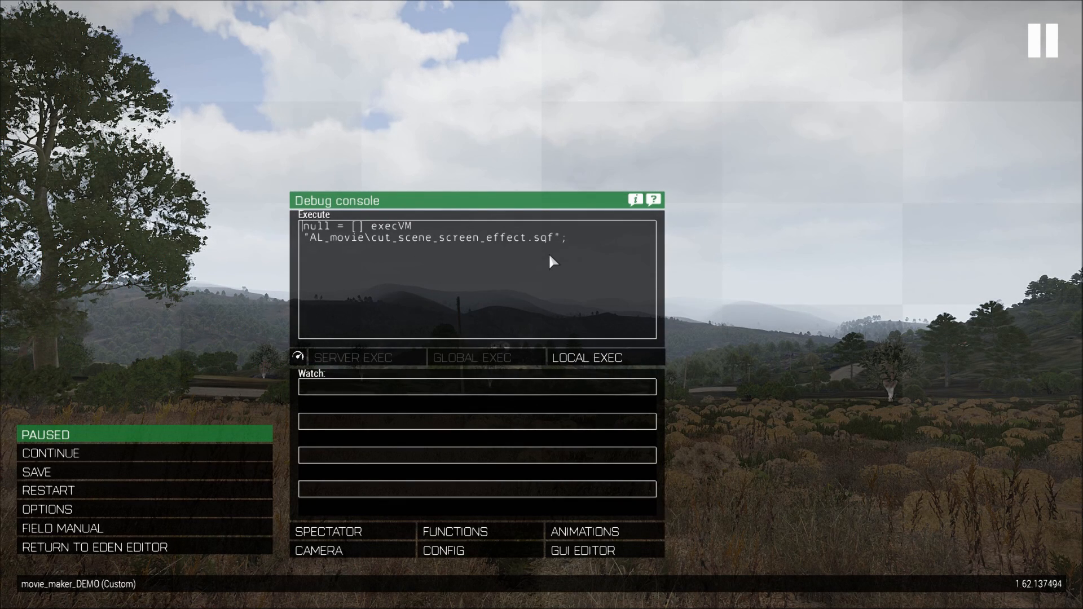
# - Locally execute the cut_scene_screen_effect.sqf execVM line from the debug console
pyautogui.click(585, 358)
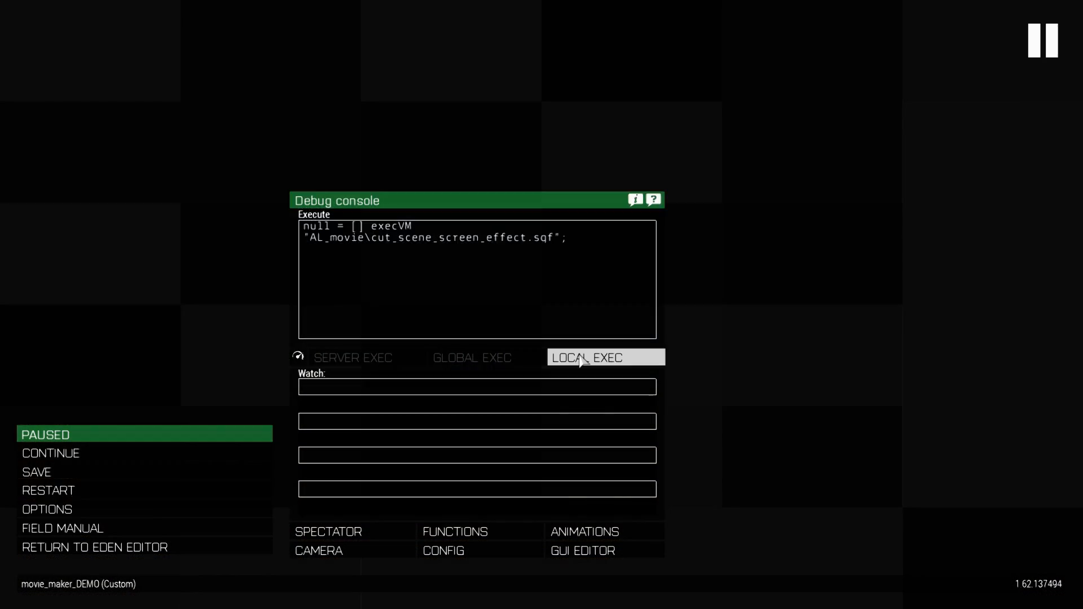
pyautogui.click(604, 357)
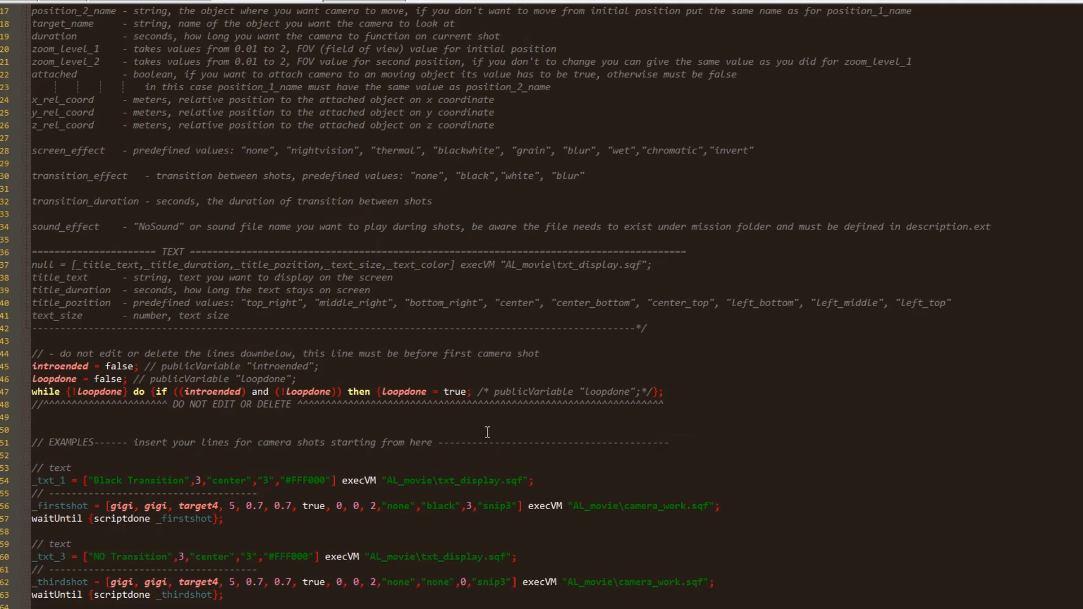
pyautogui.scroll(-3)
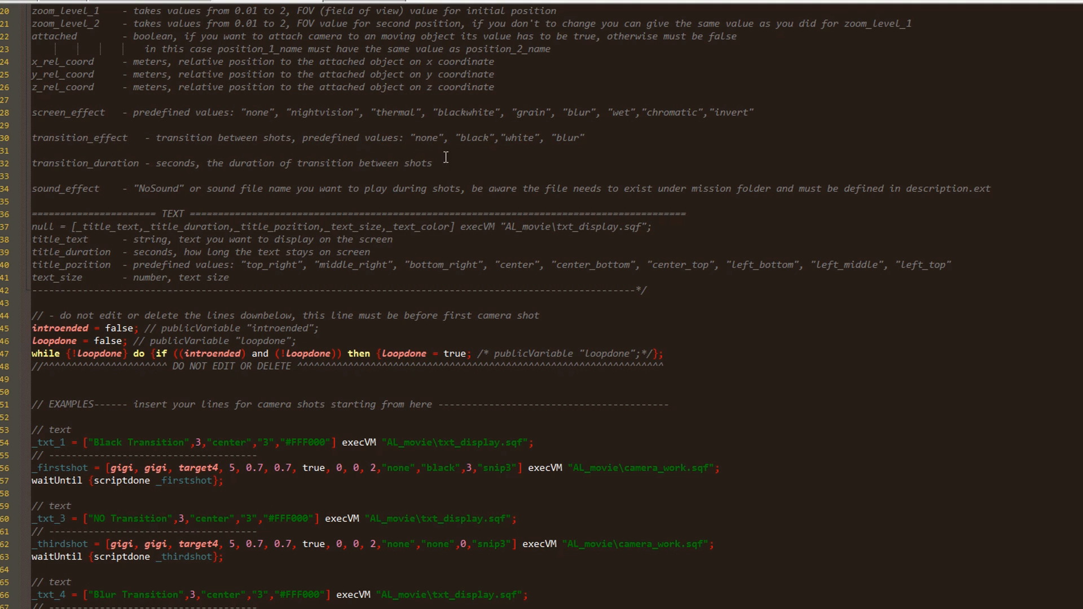
pyautogui.moveTo(35, 137); pyautogui.dragTo(433, 163)
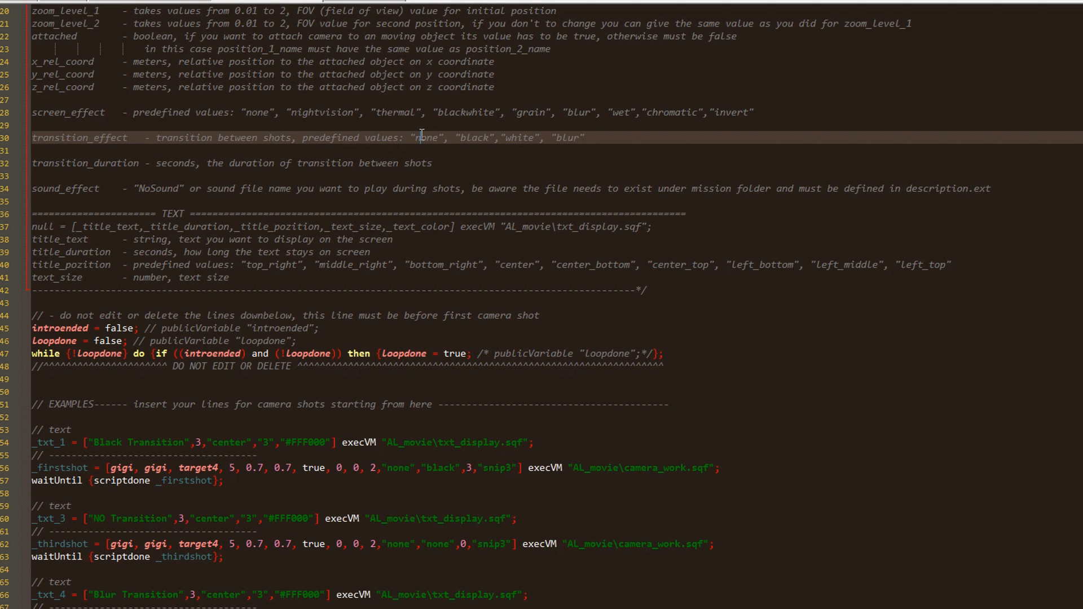
pyautogui.doubleClick(427, 137)
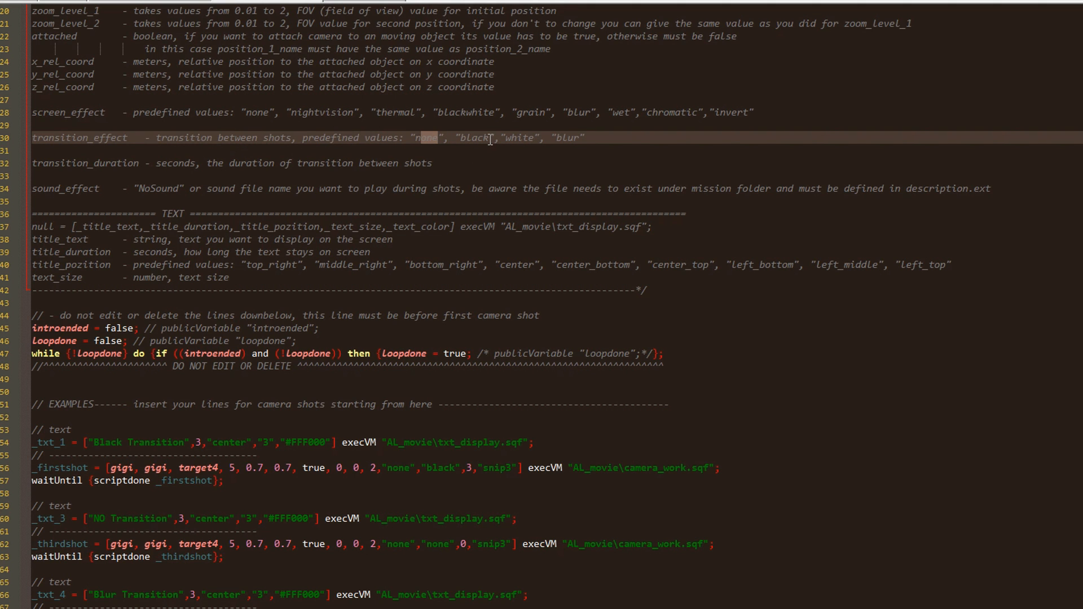
pyautogui.moveTo(524, 139)
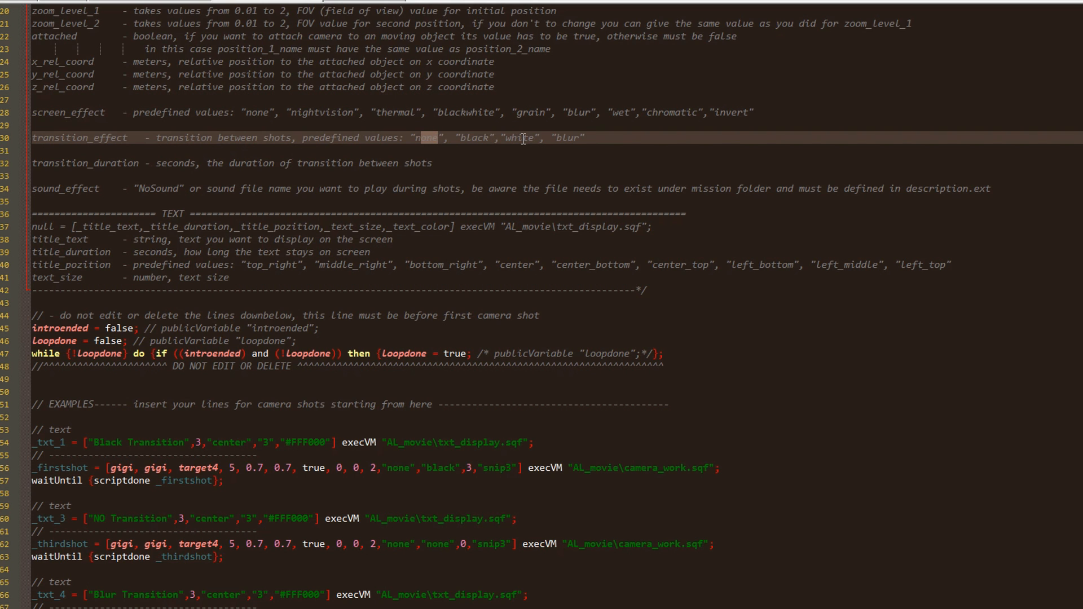
pyautogui.moveTo(575, 136)
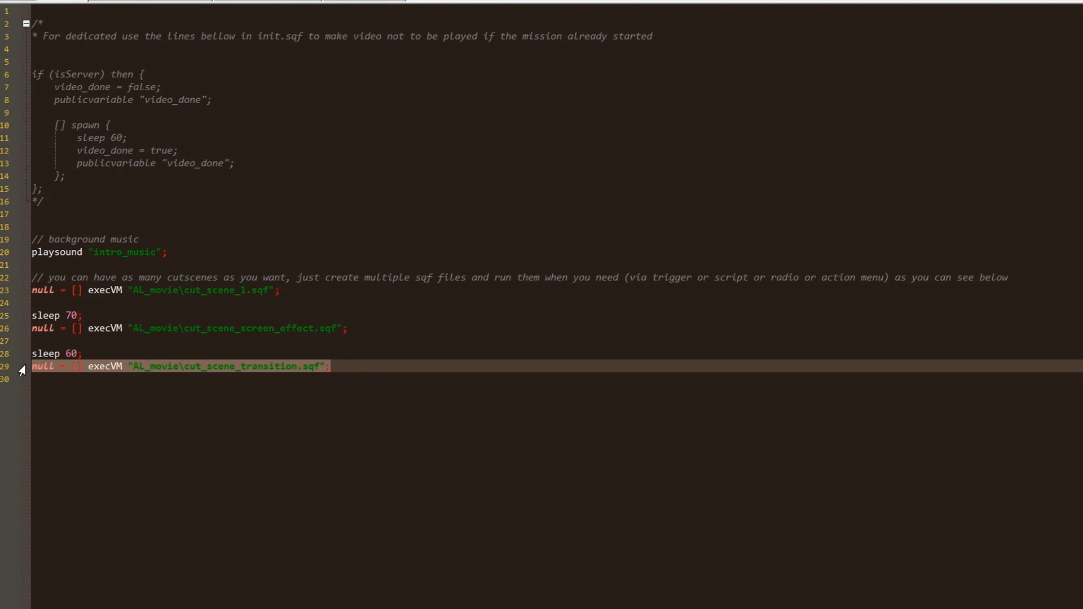
pyautogui.moveTo(368, 378)
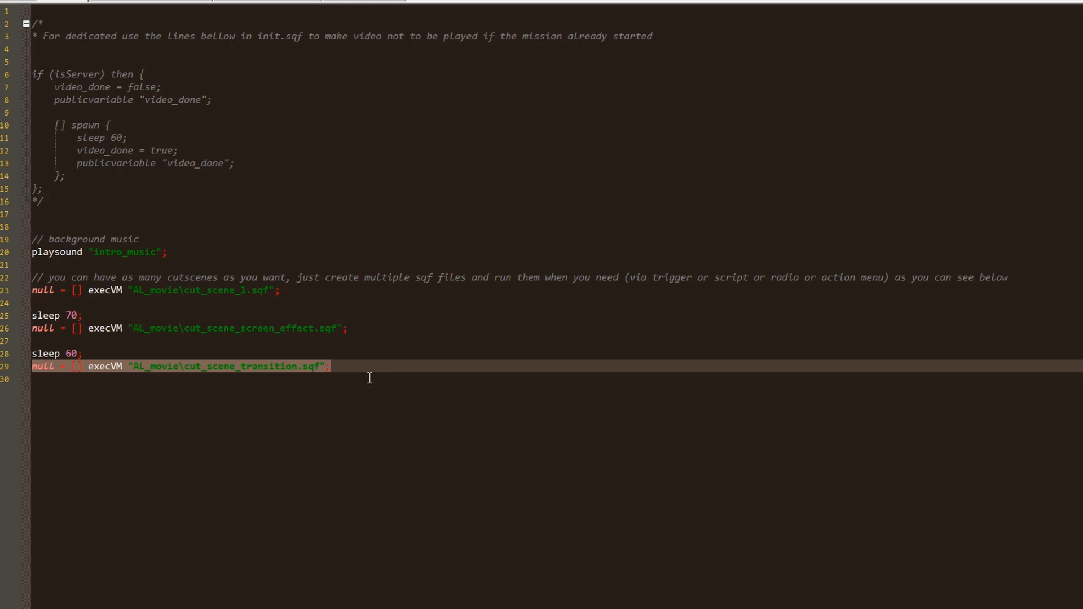
pyautogui.moveTo(425, 416)
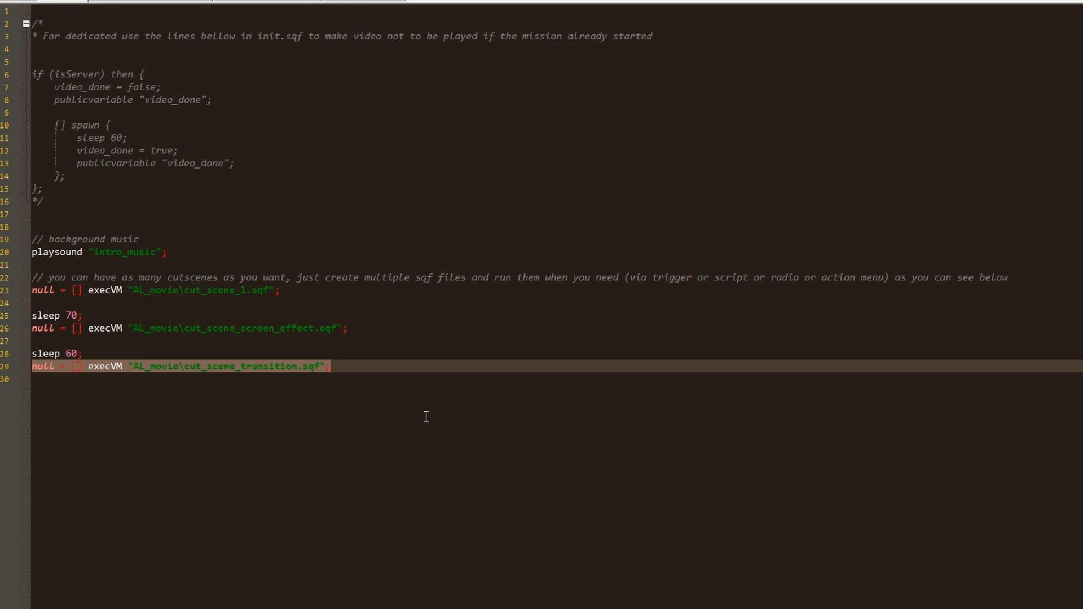
pyautogui.click(81, 354)
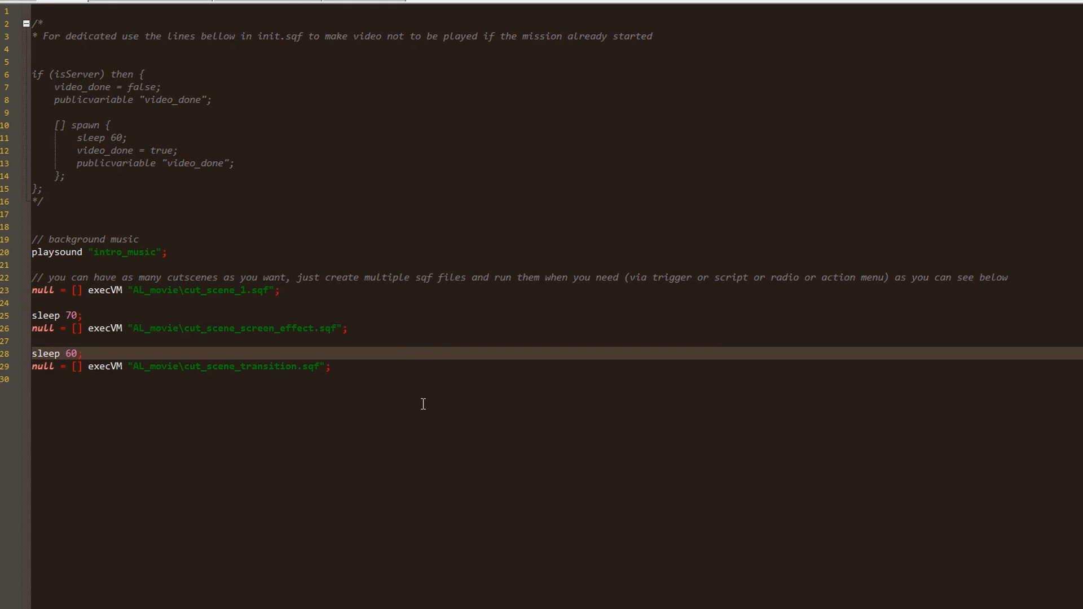
pyautogui.moveTo(349, 375)
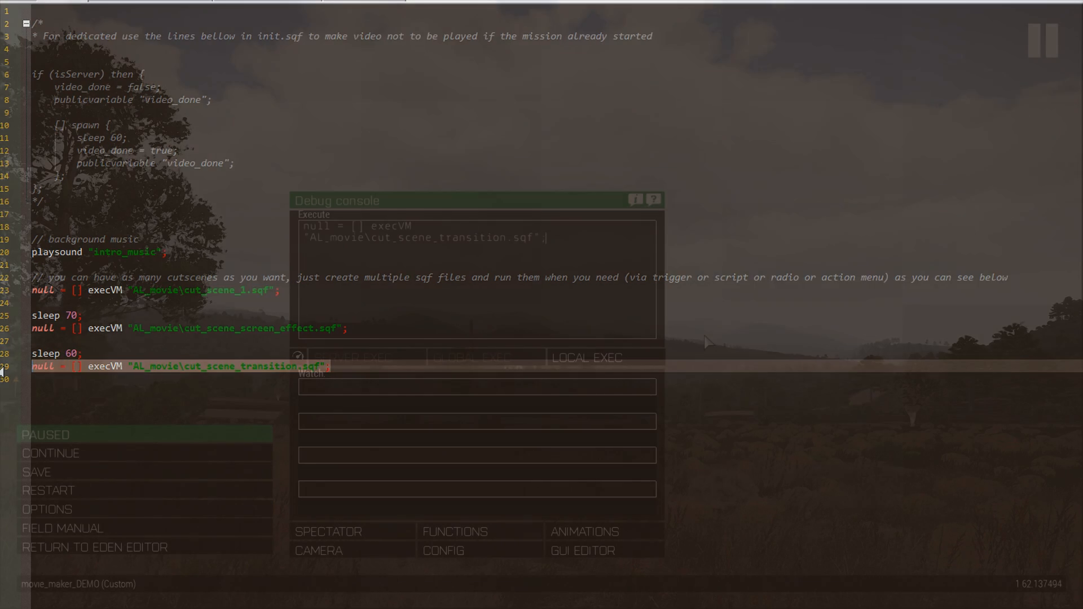
# - Locally execute the cut_scene_transition.sqf execVM line from the debug console
pyautogui.click(603, 357)
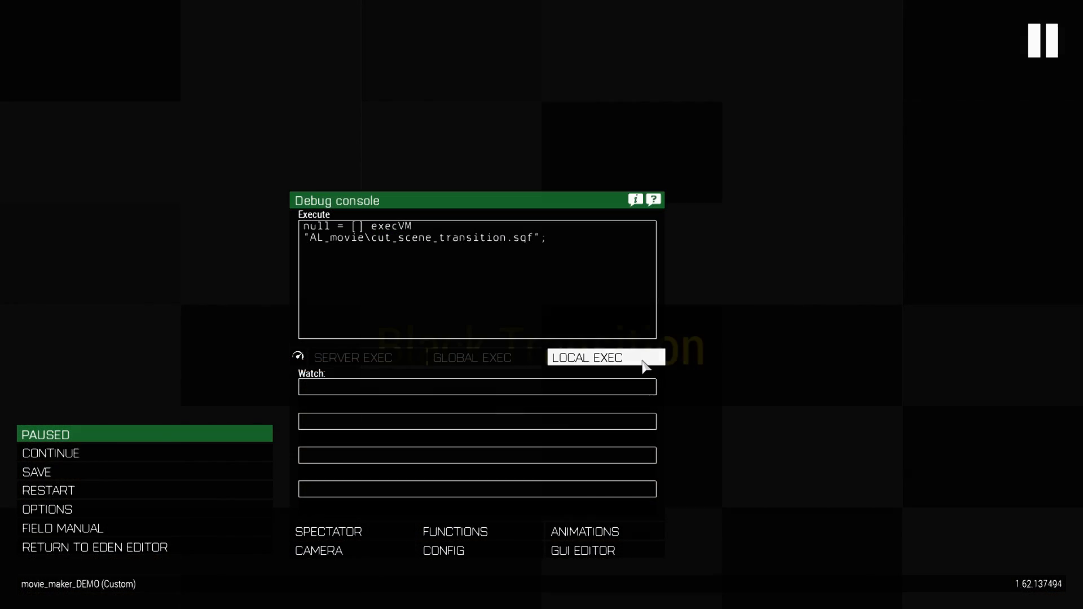
pyautogui.click(603, 357)
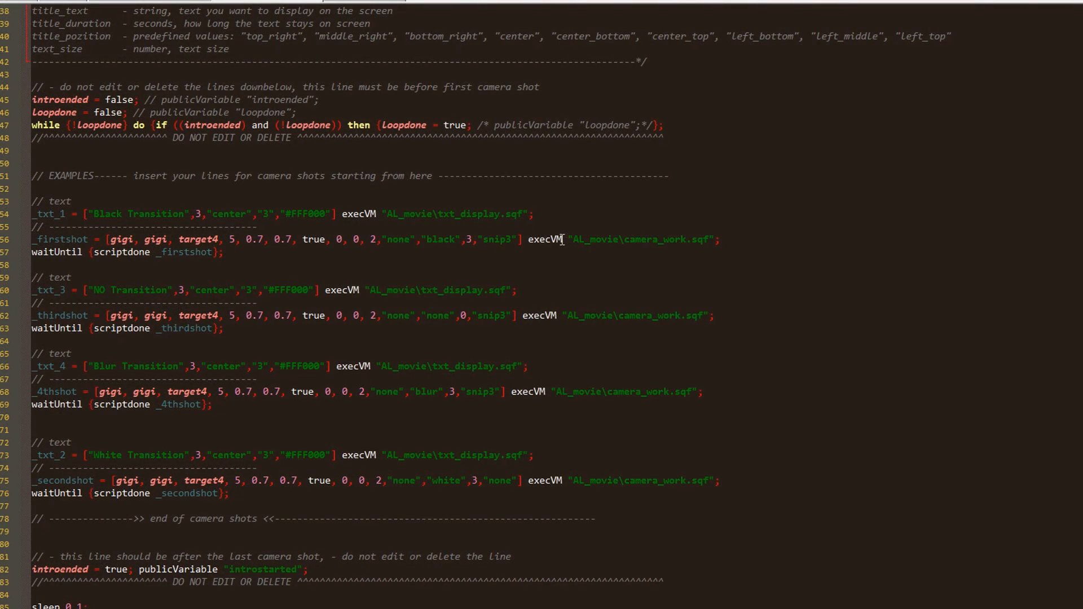
pyautogui.moveTo(517, 265)
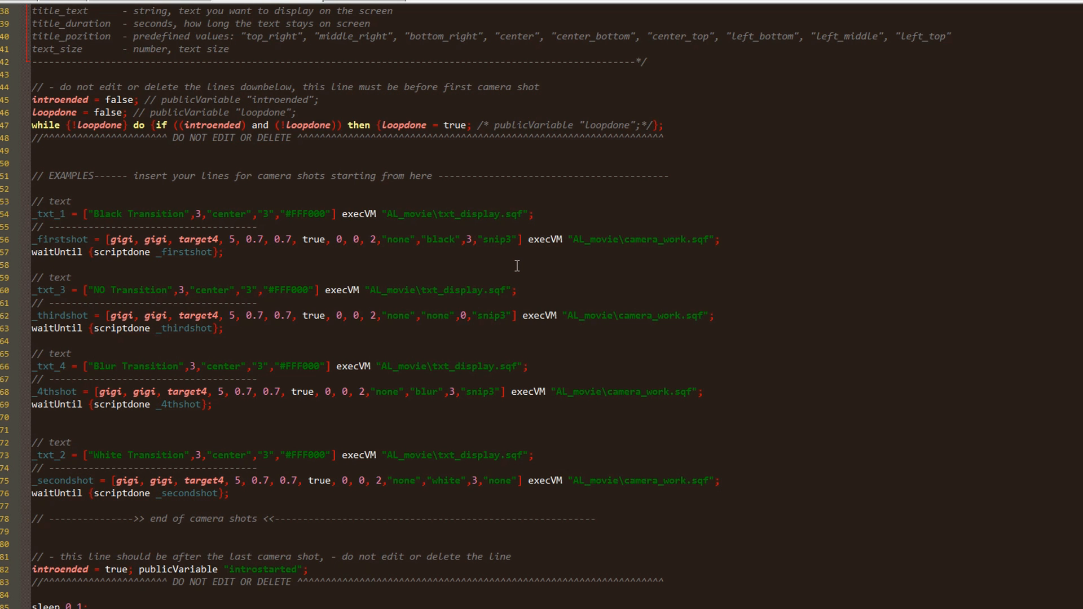
pyautogui.doubleClick(496, 239)
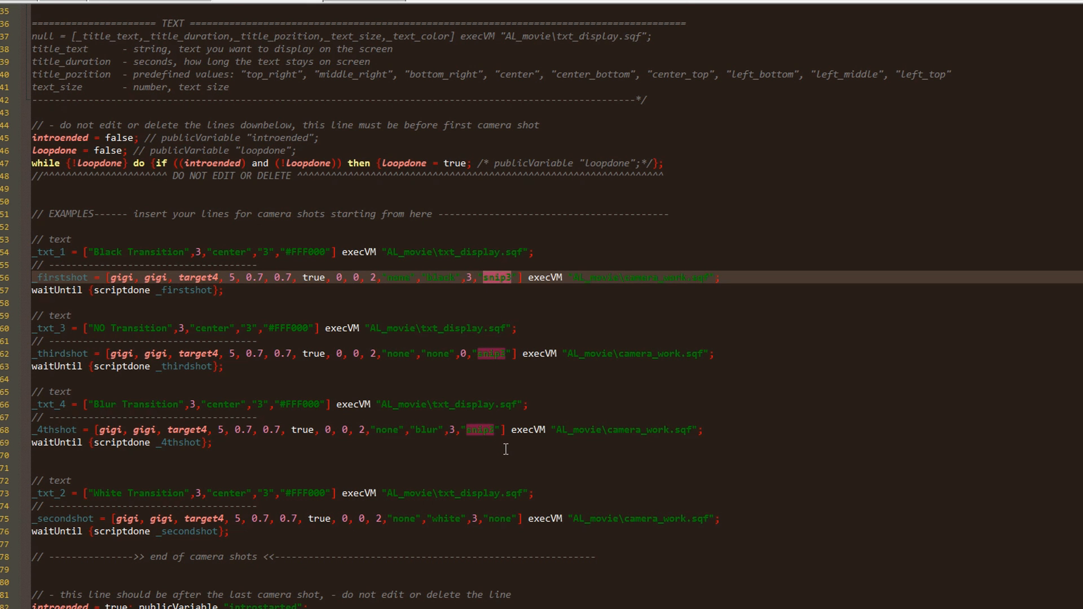
pyautogui.scroll(-3)
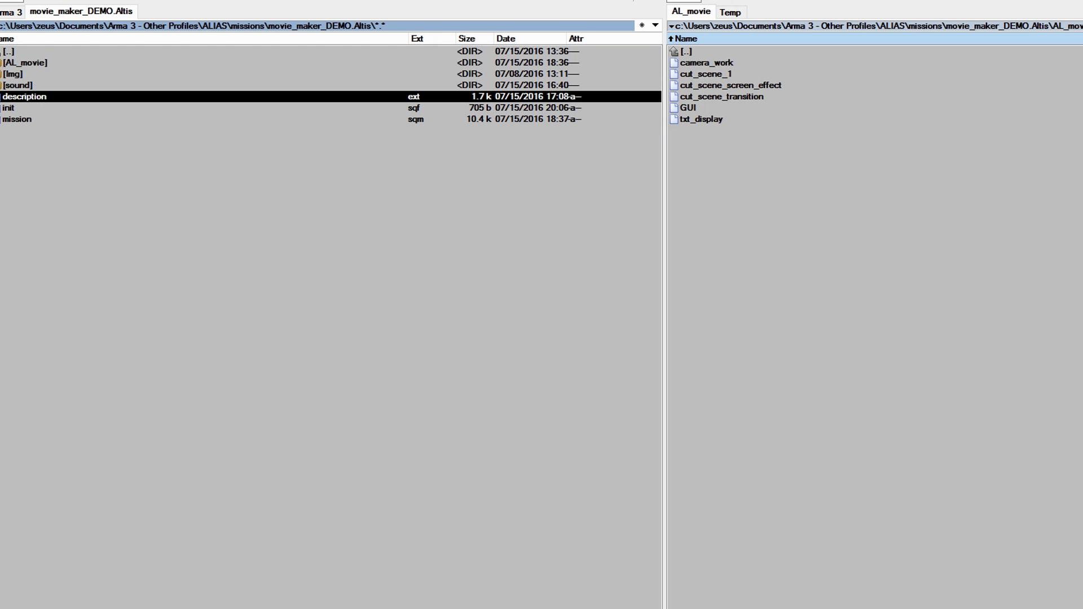
# - Open description.ext and scroll through its CfgSounds snip classes
pyautogui.doubleClick(25, 96)
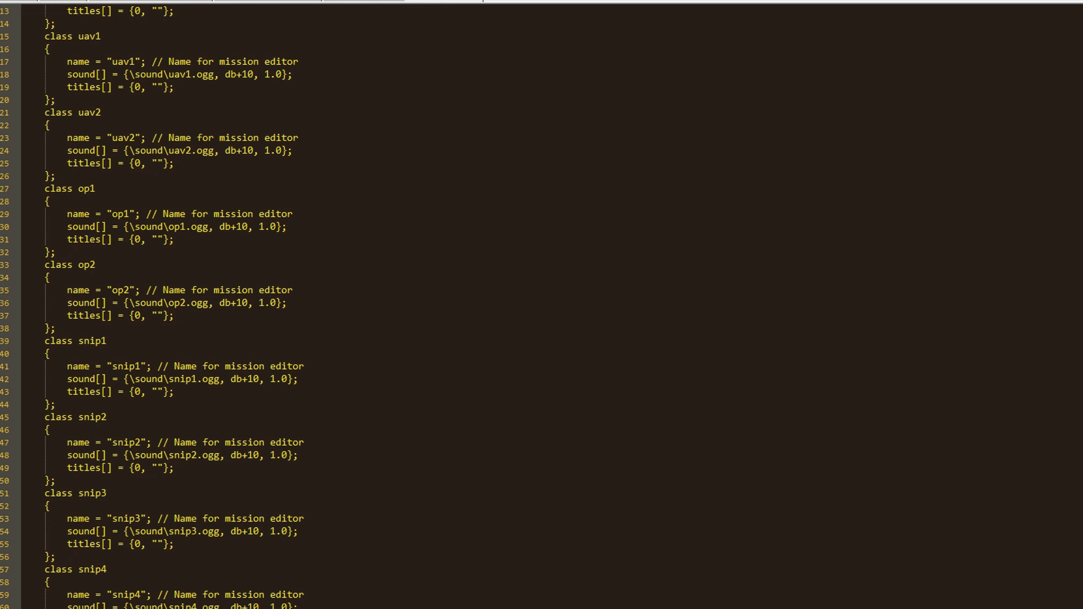
pyautogui.scroll(-3)
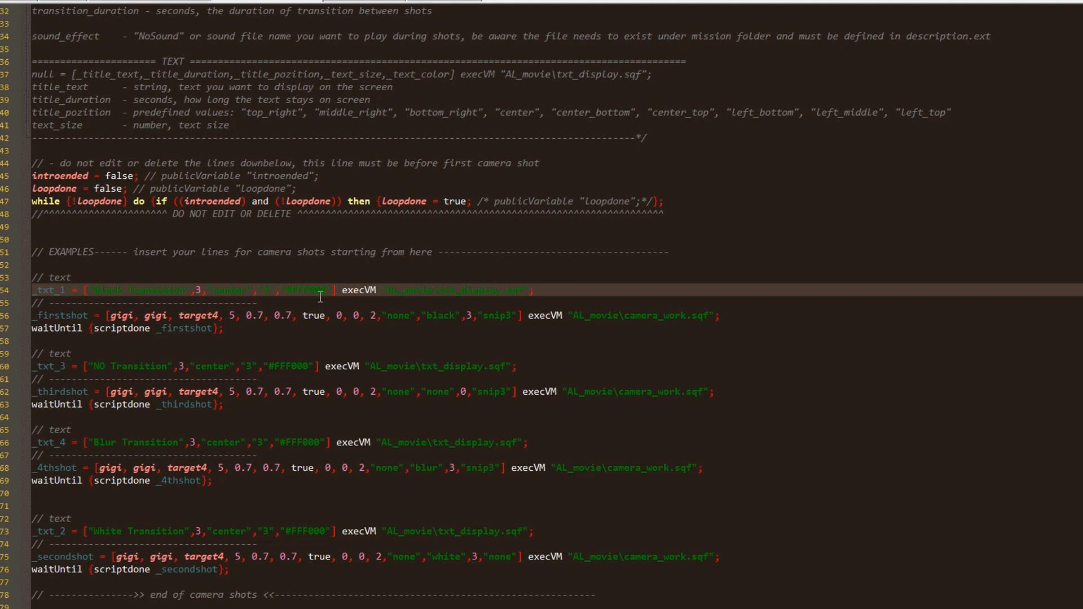
pyautogui.doubleClick(137, 289)
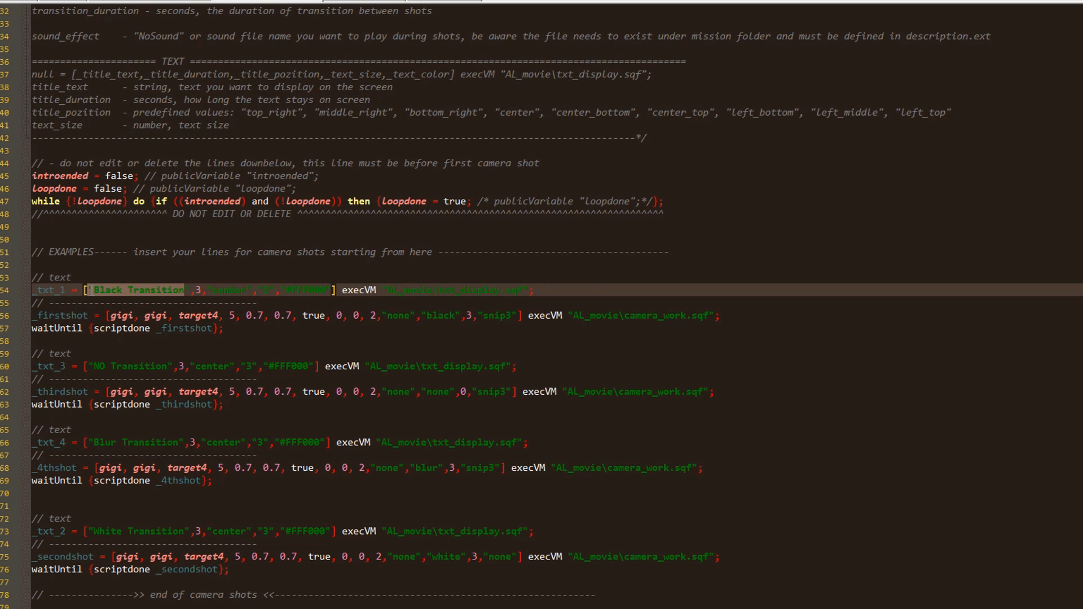
pyautogui.click(187, 289)
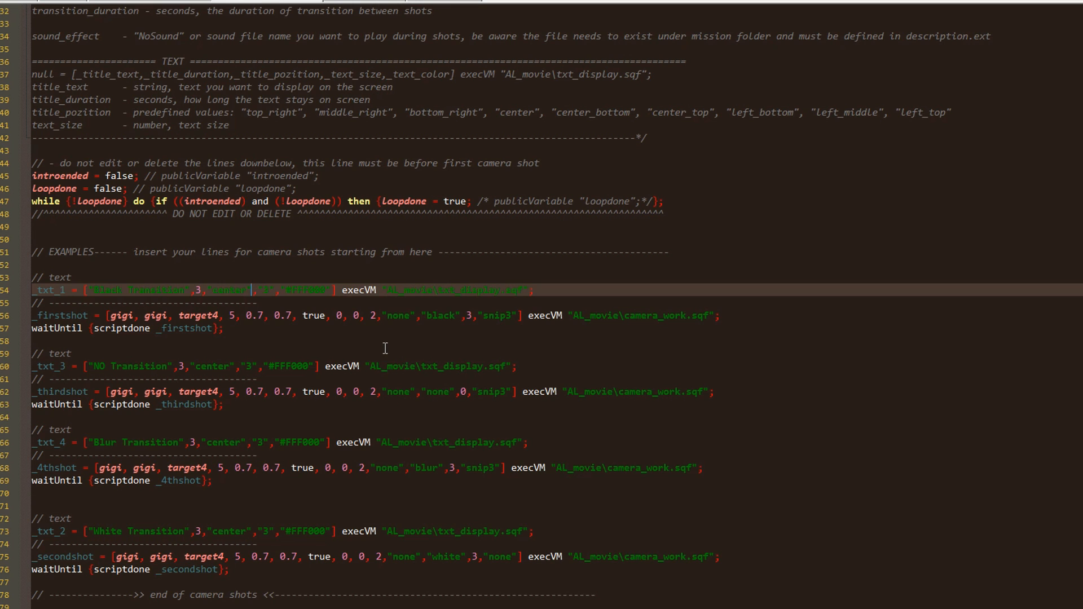
pyautogui.doubleClick(227, 290)
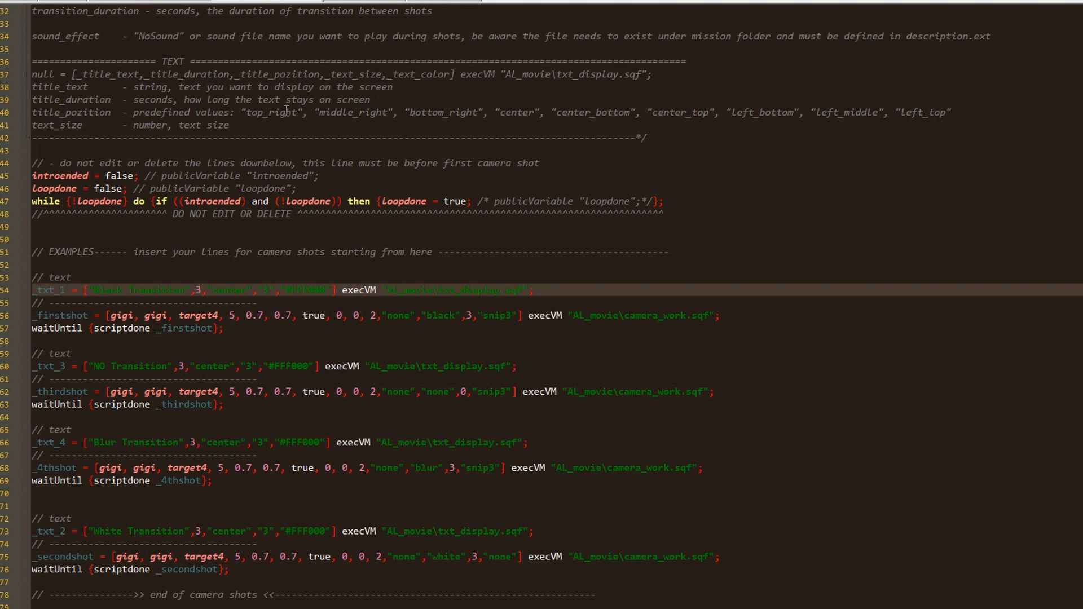
pyautogui.moveTo(860, 107)
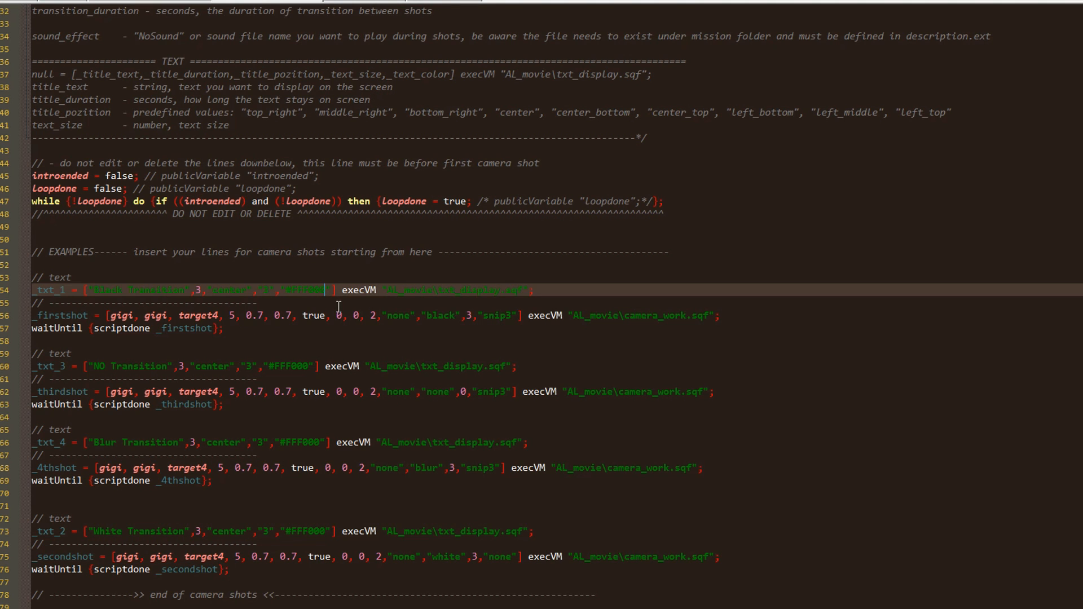
pyautogui.doubleClick(304, 289)
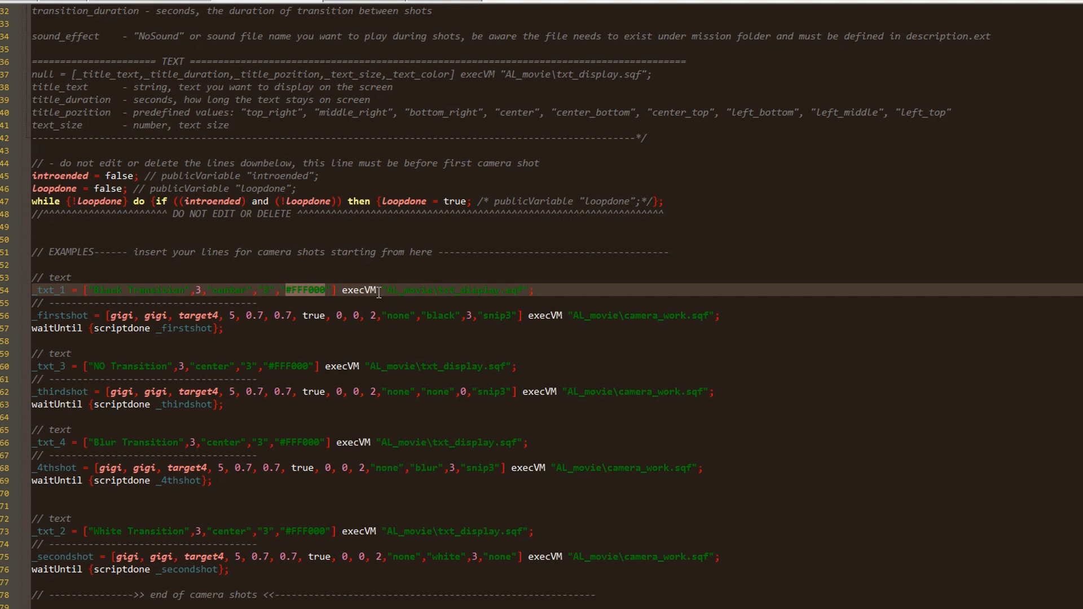